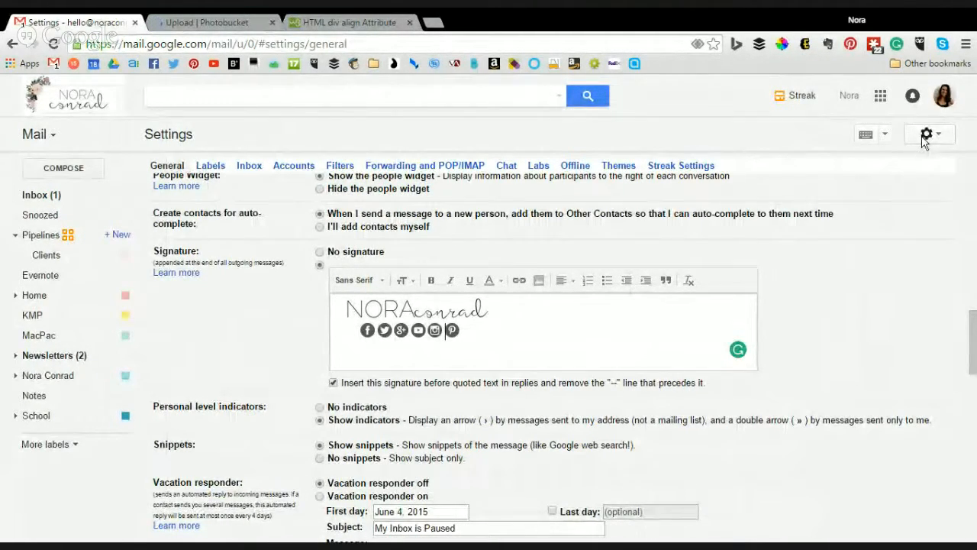
- Open the signature's Insert image dialog on its Web Address (URL) tab
{"action": "left_click", "coordinate": [925, 134]}
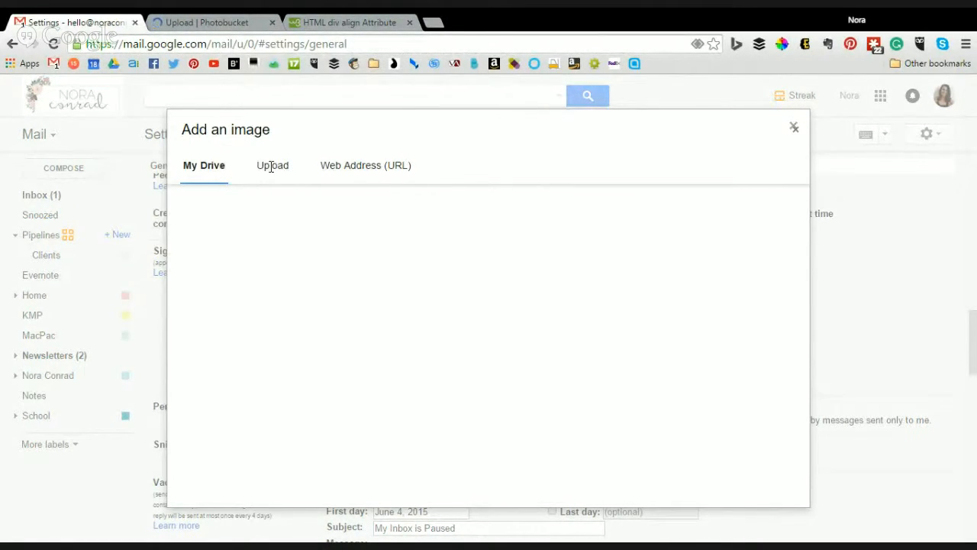
{"action": "left_click", "coordinate": [204, 165]}
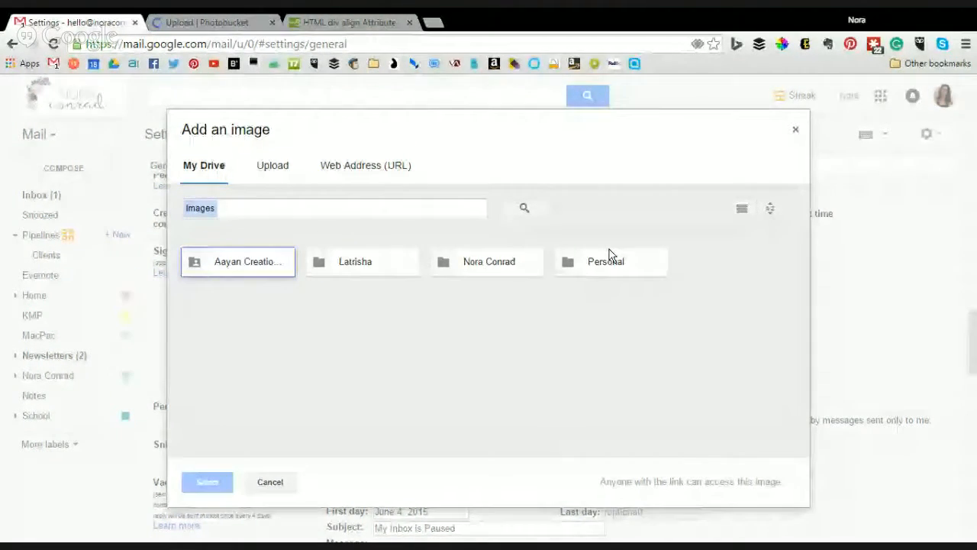
{"action": "mouse_move", "coordinate": [254, 335]}
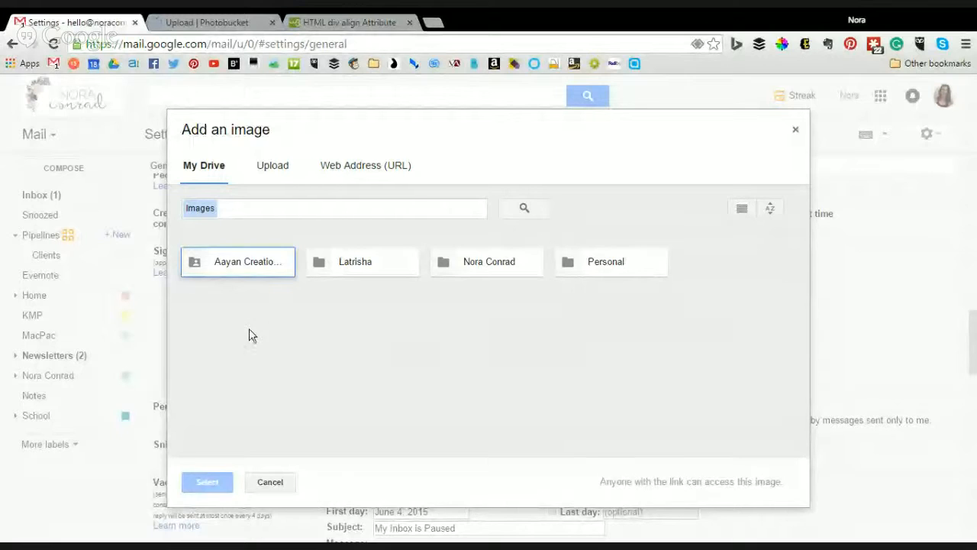
{"action": "mouse_move", "coordinate": [320, 183]}
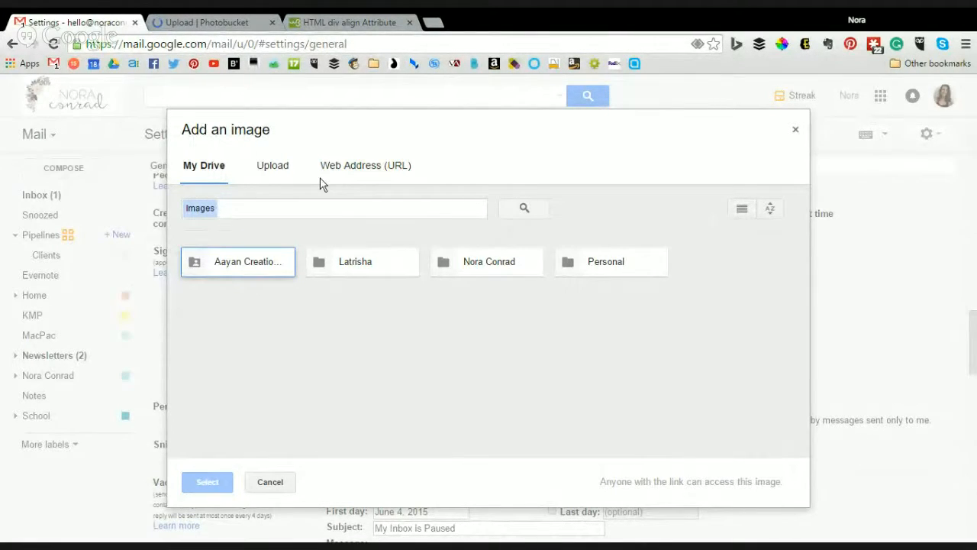
{"action": "left_click", "coordinate": [272, 165]}
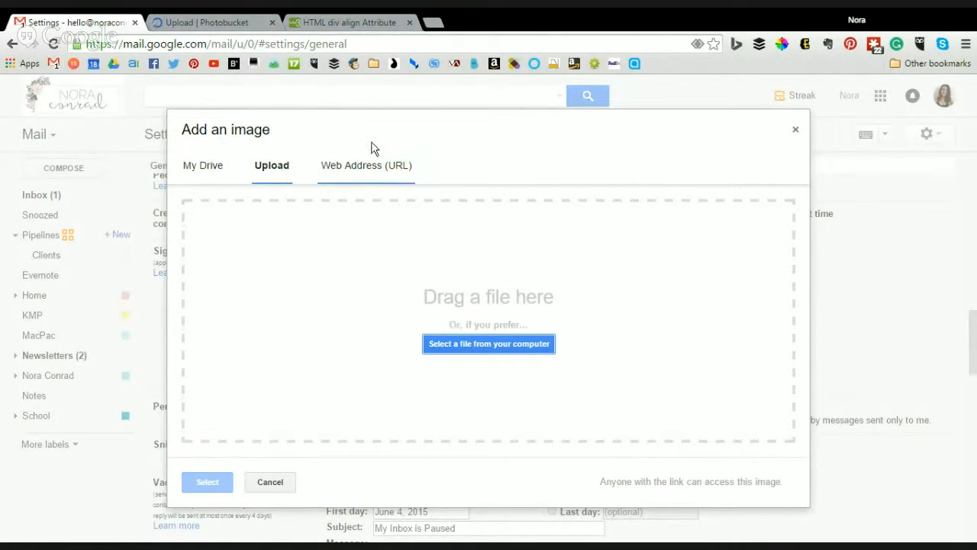
{"action": "left_click", "coordinate": [365, 165]}
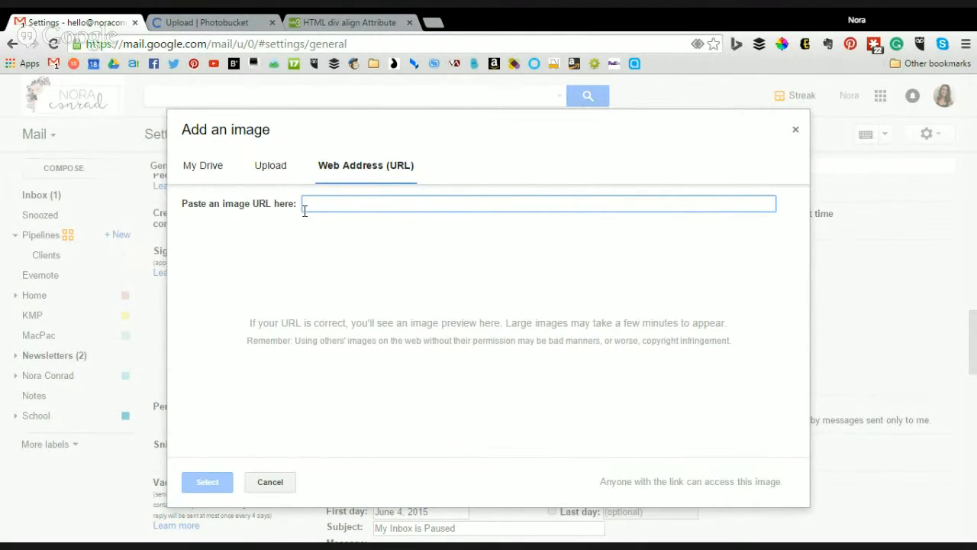
{"action": "left_click", "coordinate": [206, 22]}
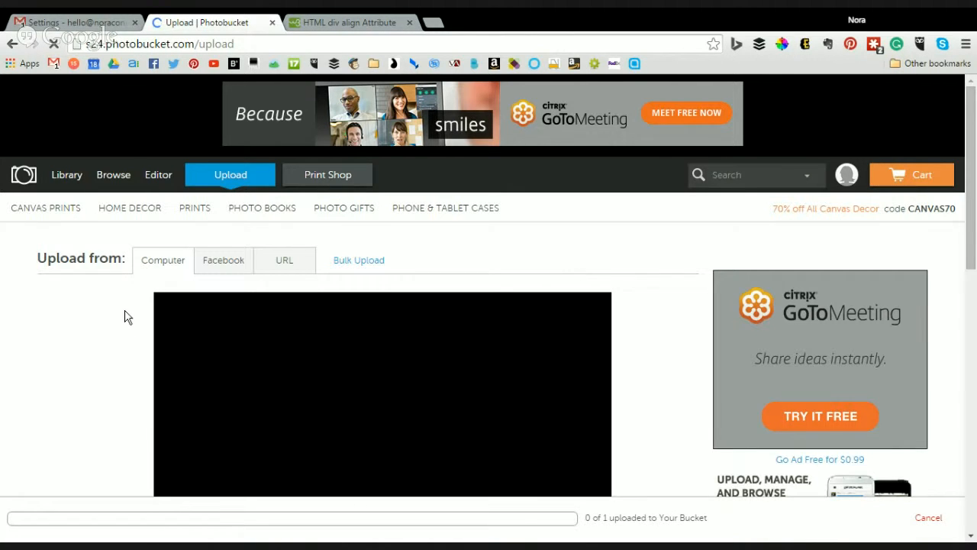
- Open the NORAconrad logo's Photobucket page and copy its Email & IM share link
{"action": "scroll", "scroll_direction": "down", "scroll_amount": 3}
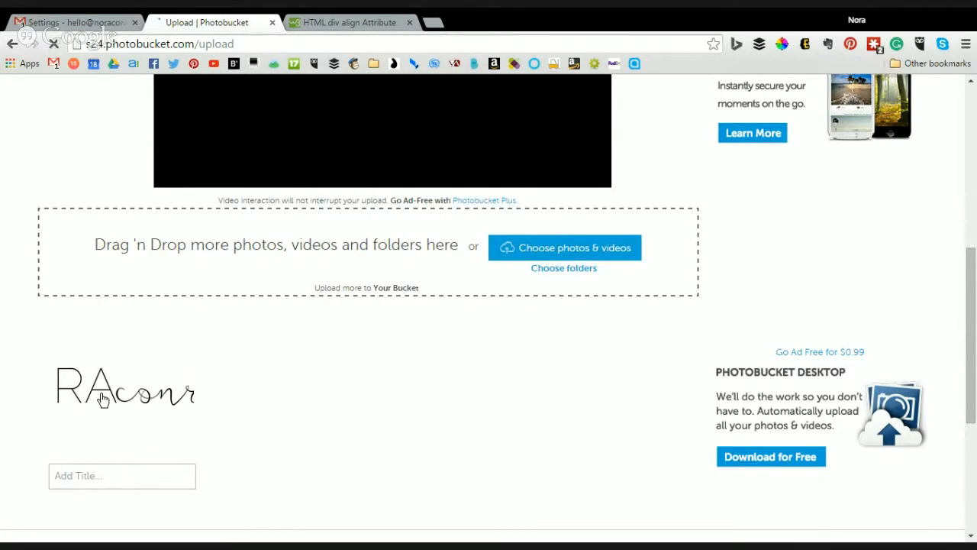
{"action": "left_click", "coordinate": [103, 393]}
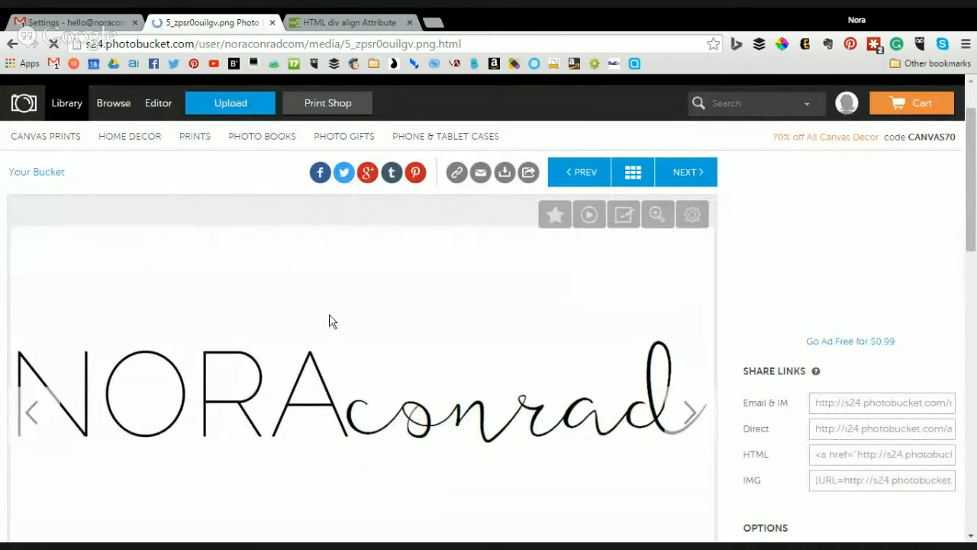
{"action": "scroll", "scroll_direction": "down", "scroll_amount": 3}
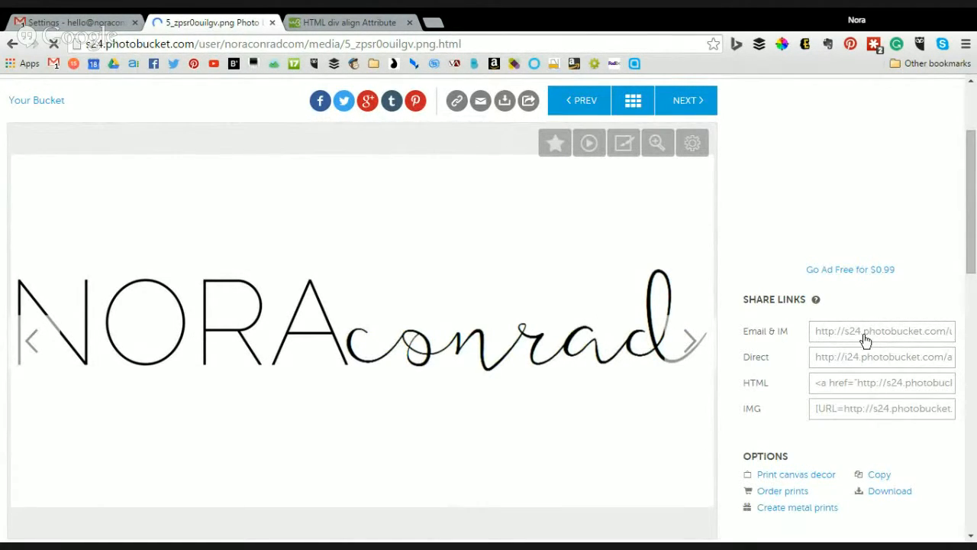
{"action": "left_click", "coordinate": [882, 331]}
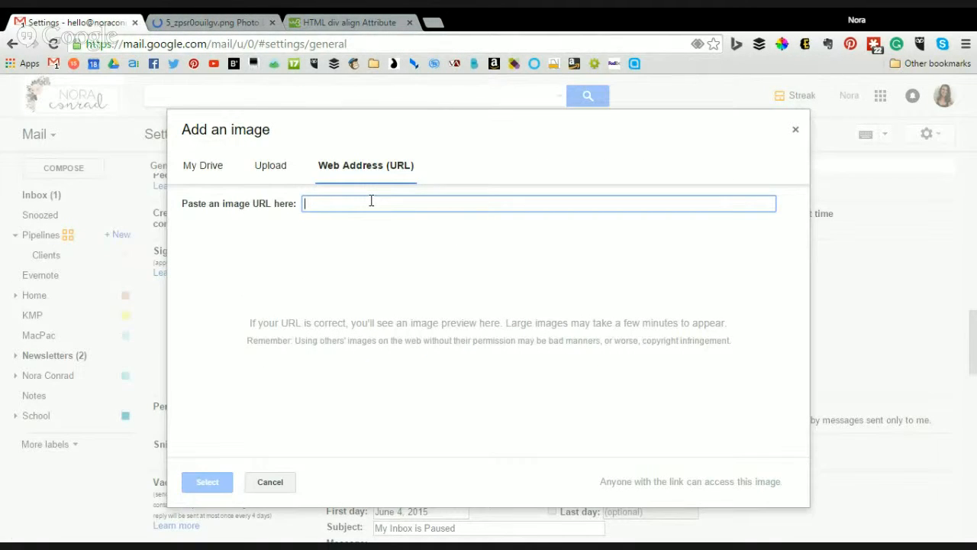
- Paste the Photobucket logo link into the image URL field, then cancel the dialog
{"action": "type", "text": "http://s24.photobucket.com/user/noraconradcom/media/5_zpsr0ouilgv.png.html"}
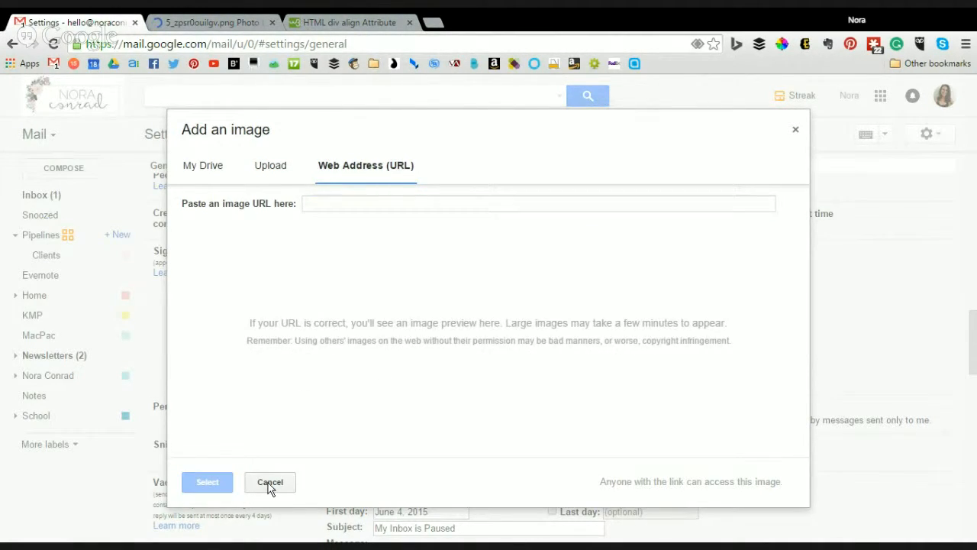
{"action": "left_click", "coordinate": [270, 482]}
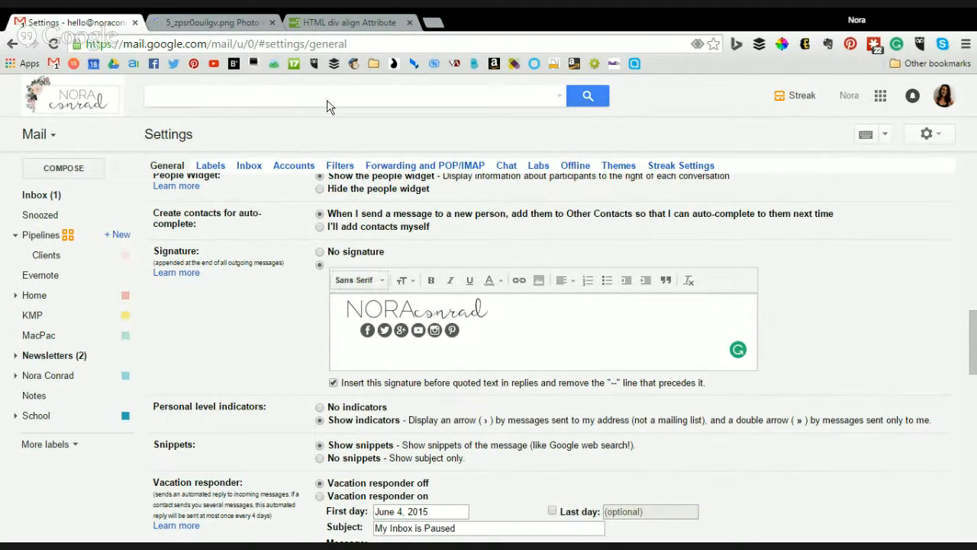
{"action": "left_click", "coordinate": [207, 22]}
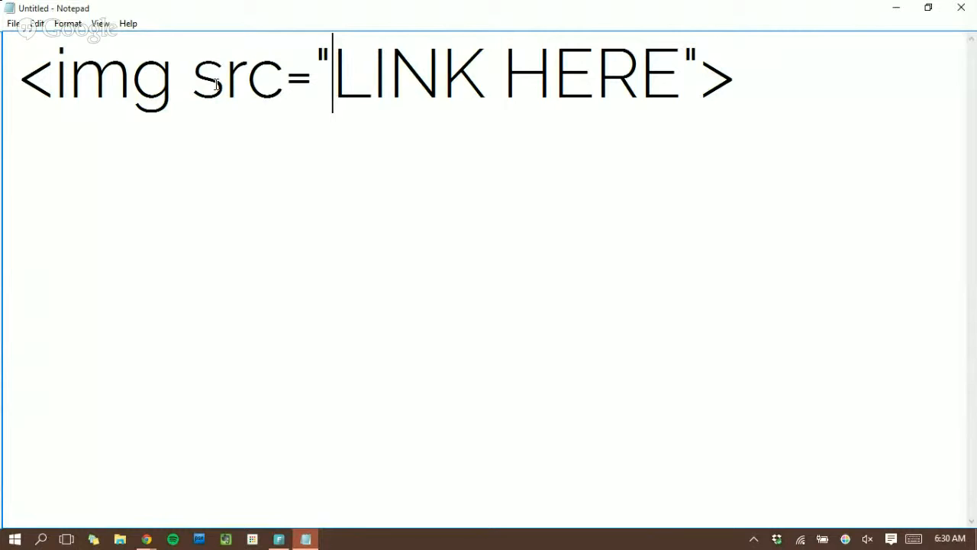
- Highlight the LINK HERE placeholder in the img tag's src value in Notepad
{"action": "left_click", "coordinate": [285, 75]}
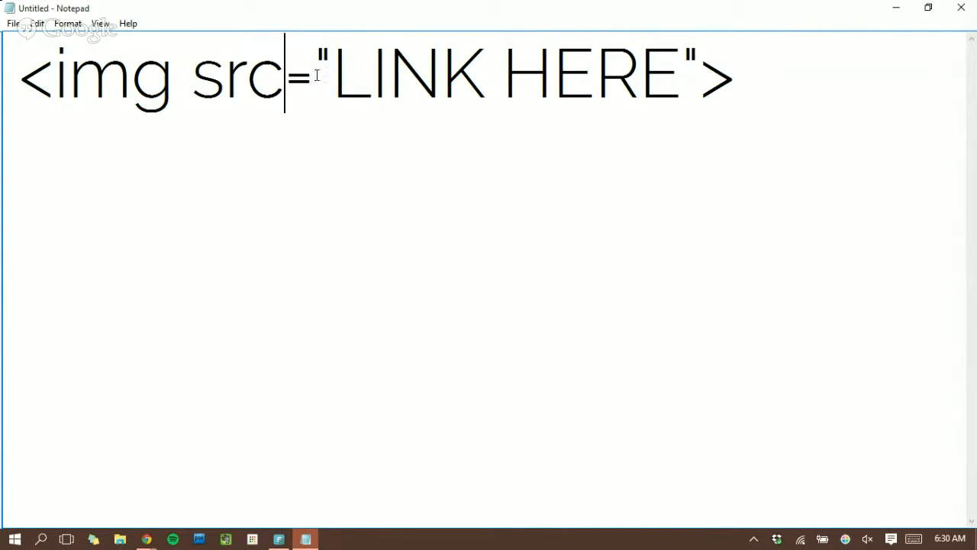
{"action": "left_click_drag", "start_coordinate": [333, 74], "coordinate": [682, 74]}
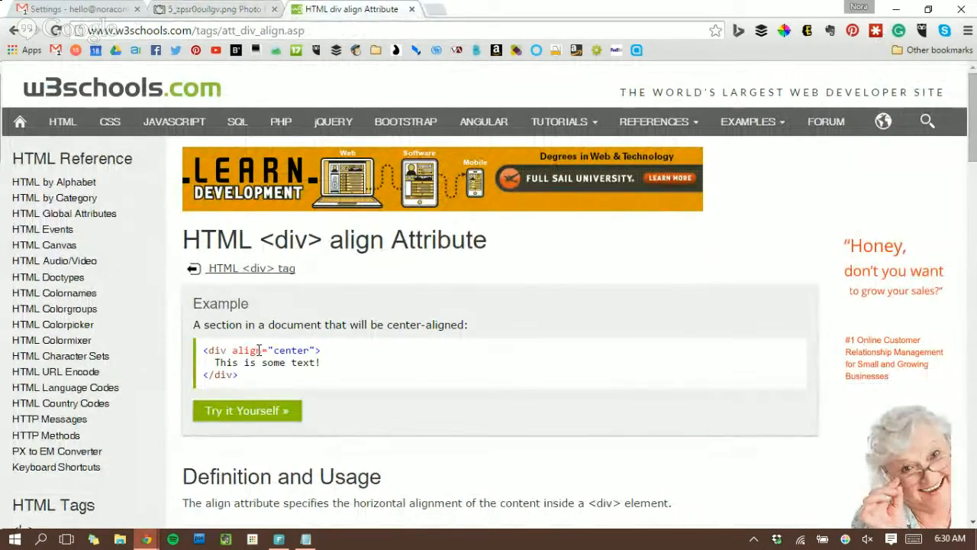
{"action": "mouse_move", "coordinate": [405, 317]}
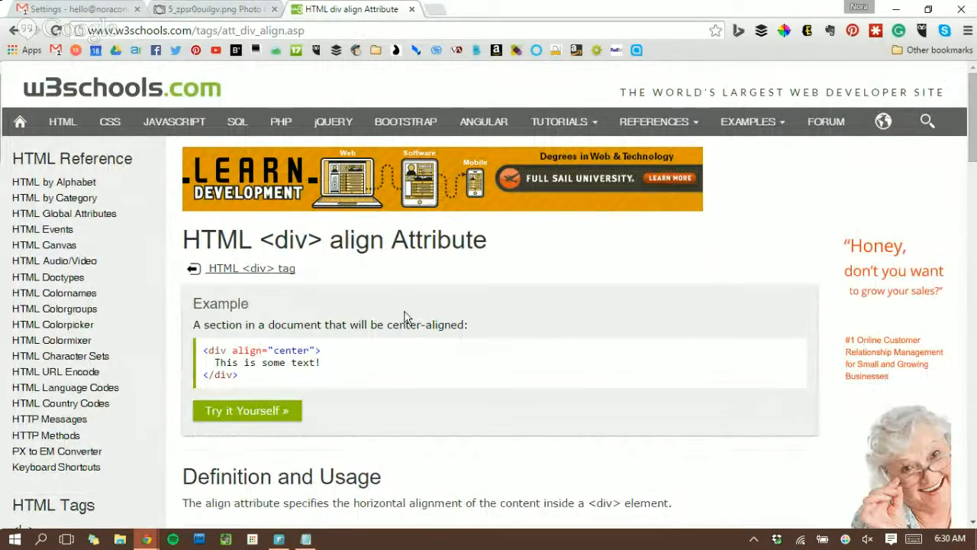
- Scroll the w3schools div align reference down to Compatibility Notes
{"action": "scroll", "scroll_direction": "down", "scroll_amount": 3}
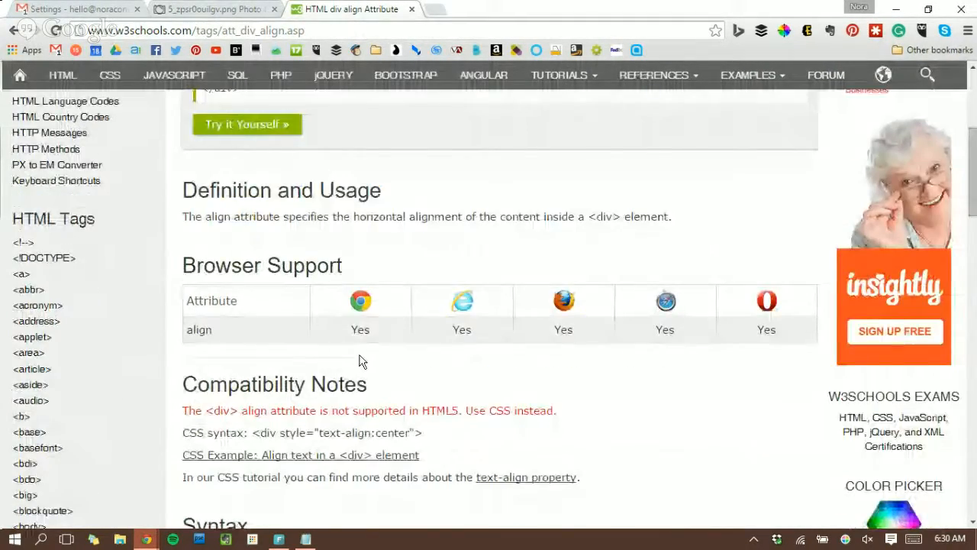
{"action": "scroll", "scroll_direction": "down", "scroll_amount": 3}
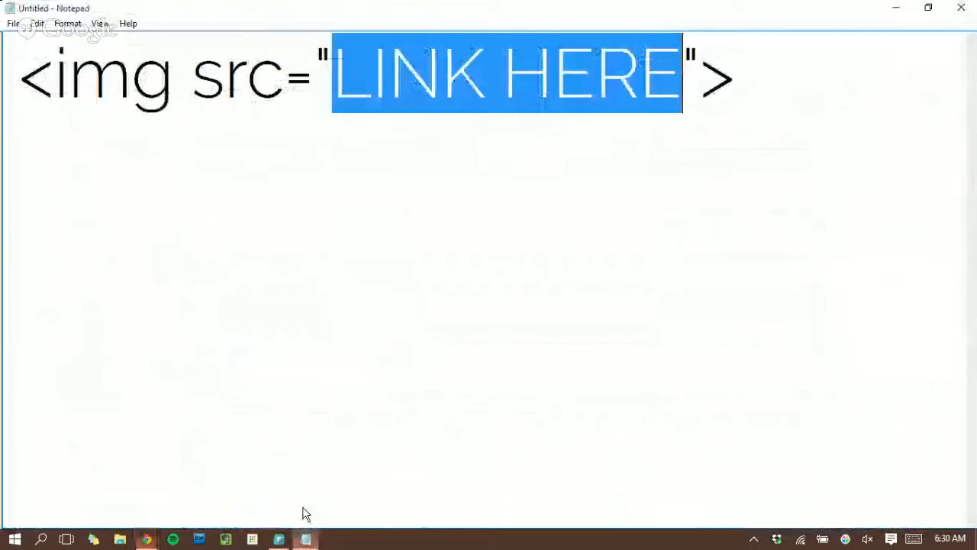
- Add style="align:left;" to the img tag right after the link's closing quote
{"action": "left_click", "coordinate": [698, 73]}
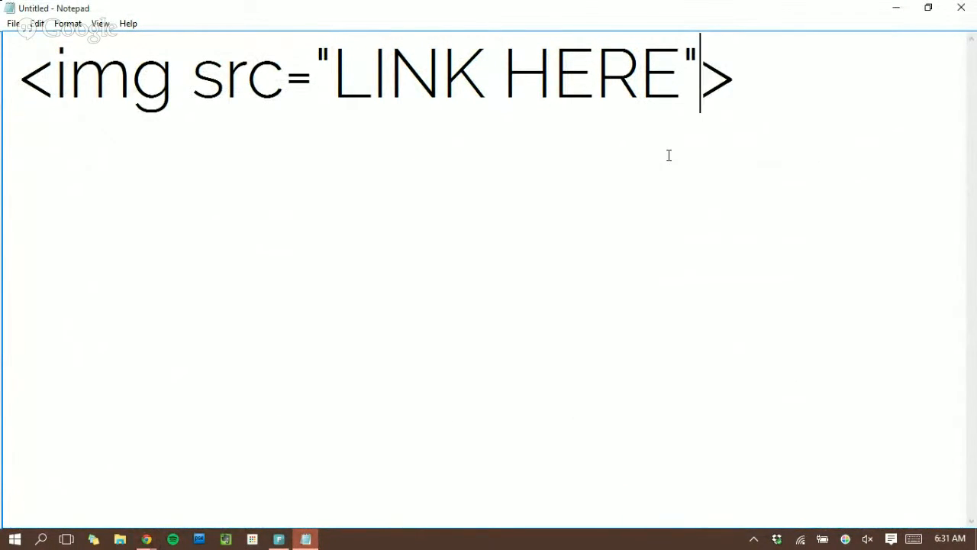
{"action": "type", "text": "alig"}
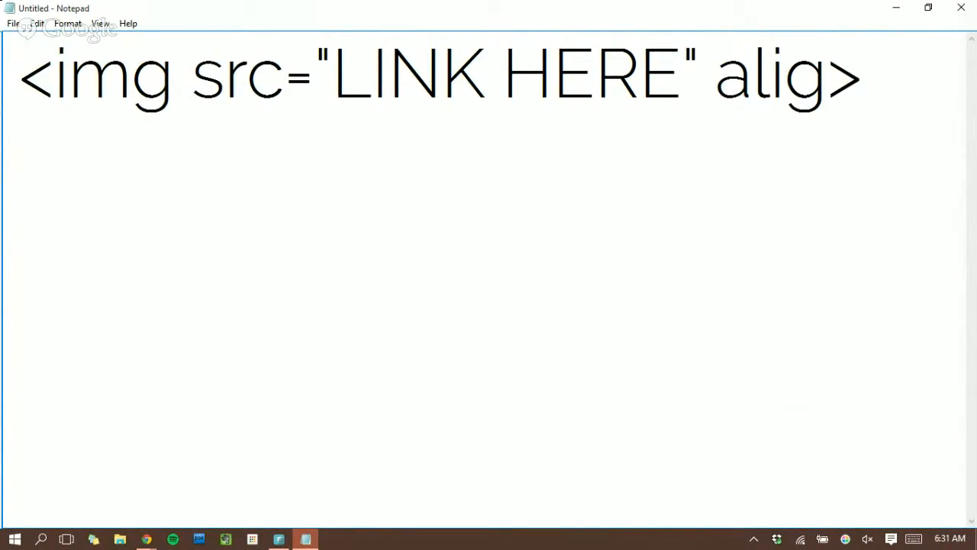
{"action": "type", "text": "style="}
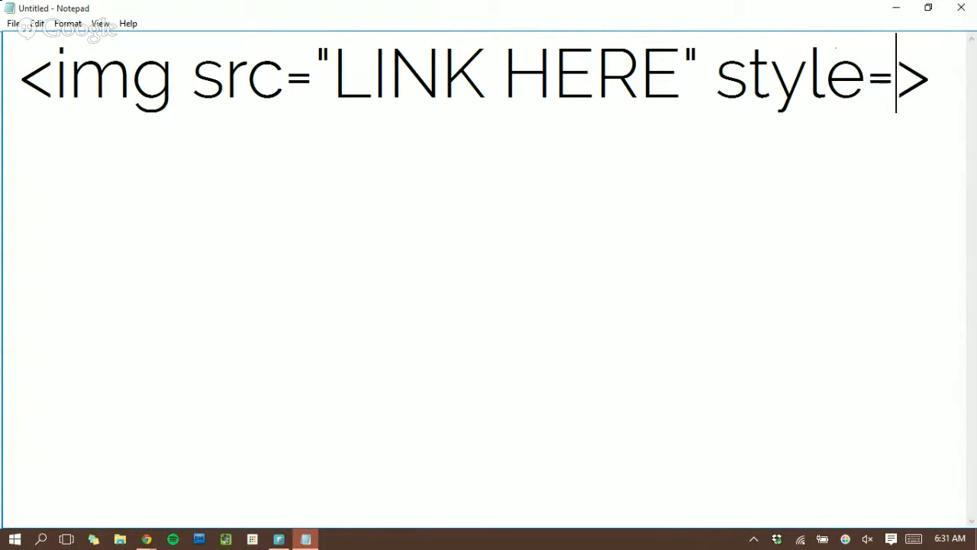
{"action": "type", "text": "\"ali"}
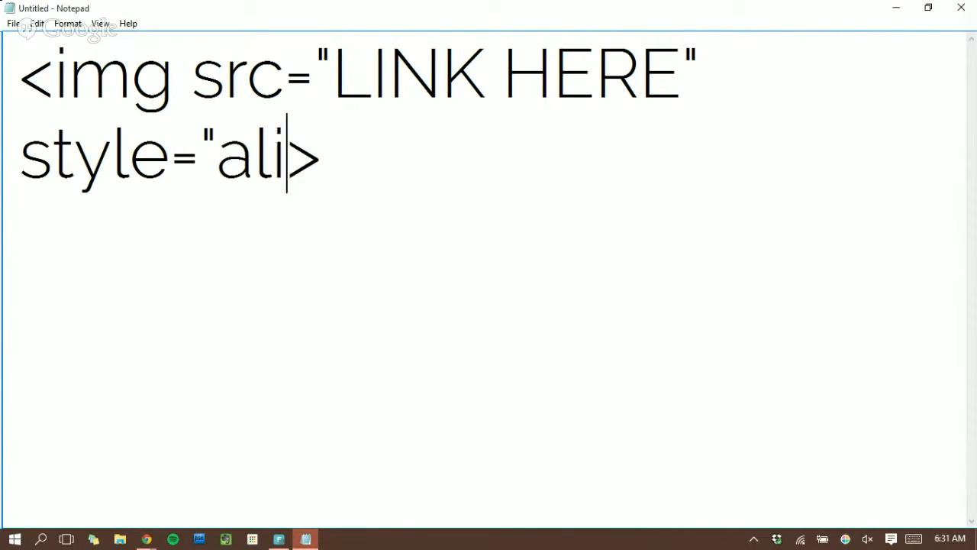
{"action": "type", "text": "gn:"}
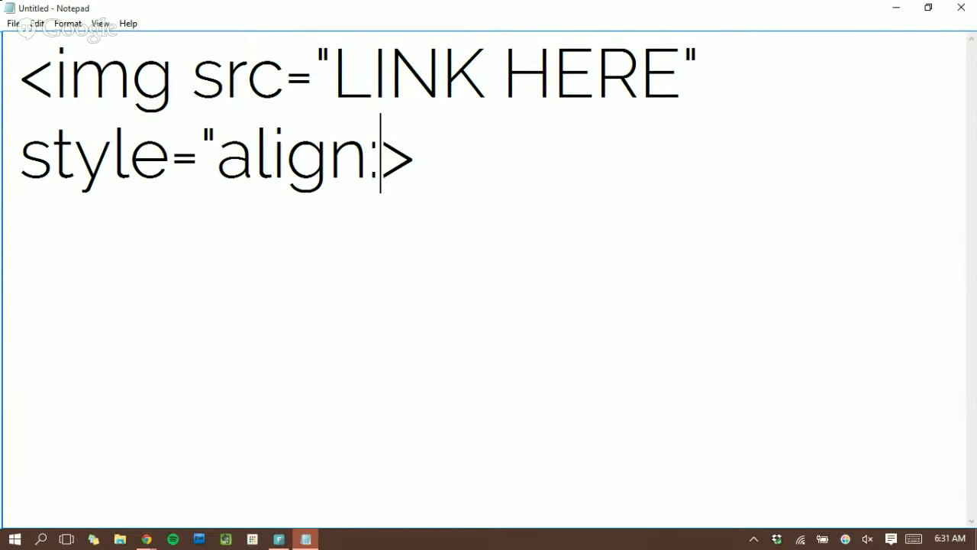
{"action": "type", "text": "left"}
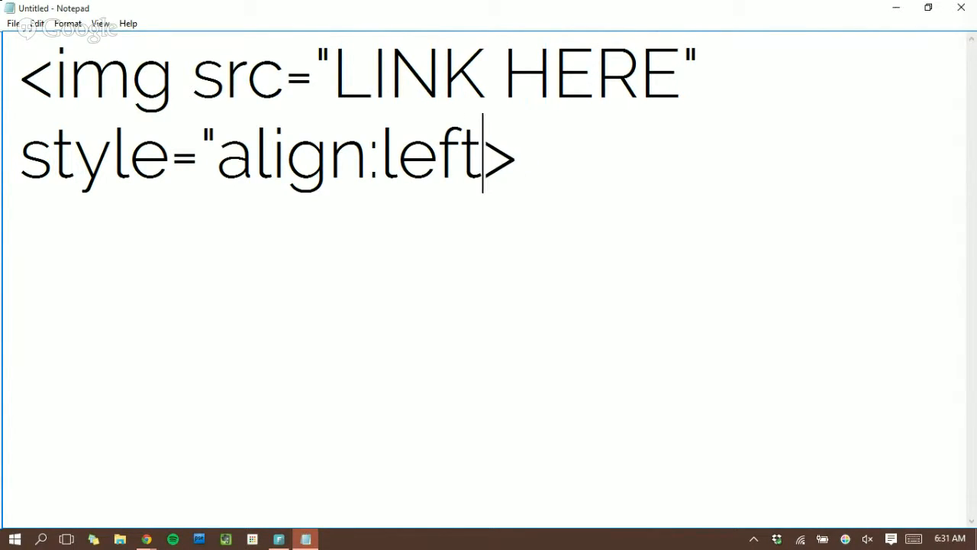
{"action": "type", "text": ";\""}
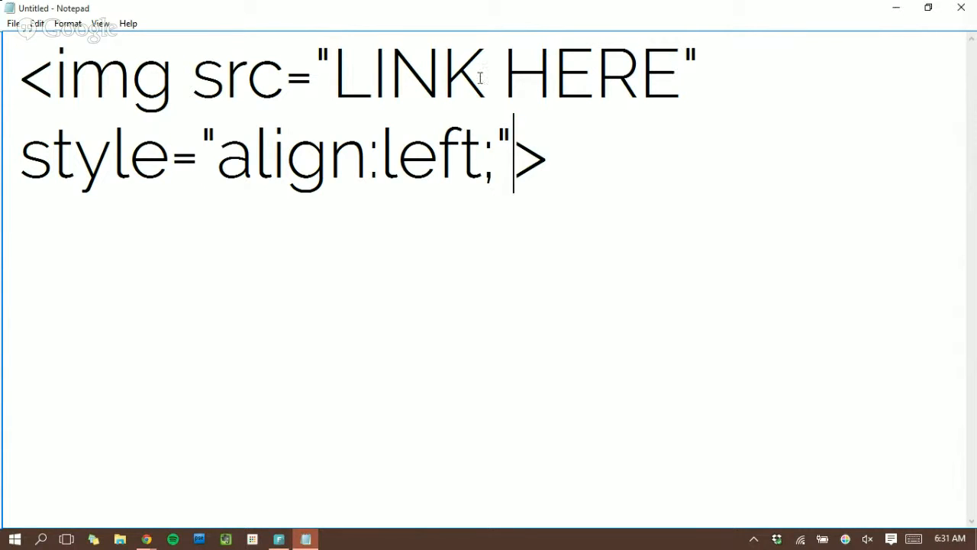
{"action": "mouse_move", "coordinate": [425, 236]}
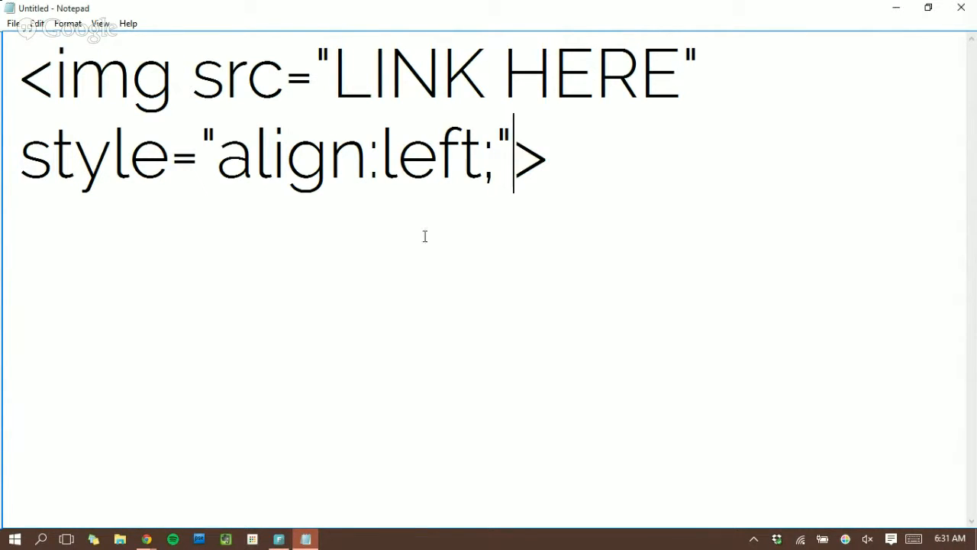
- Start typing a <div style= opening, then begin deleting the unfinished div
{"action": "type", "text": "<di"}
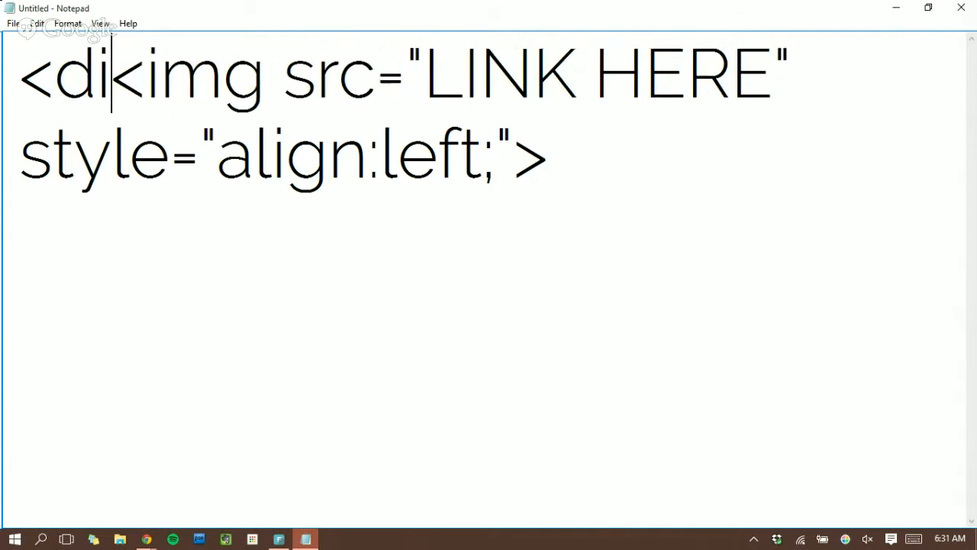
{"action": "type", "text": "v sty"}
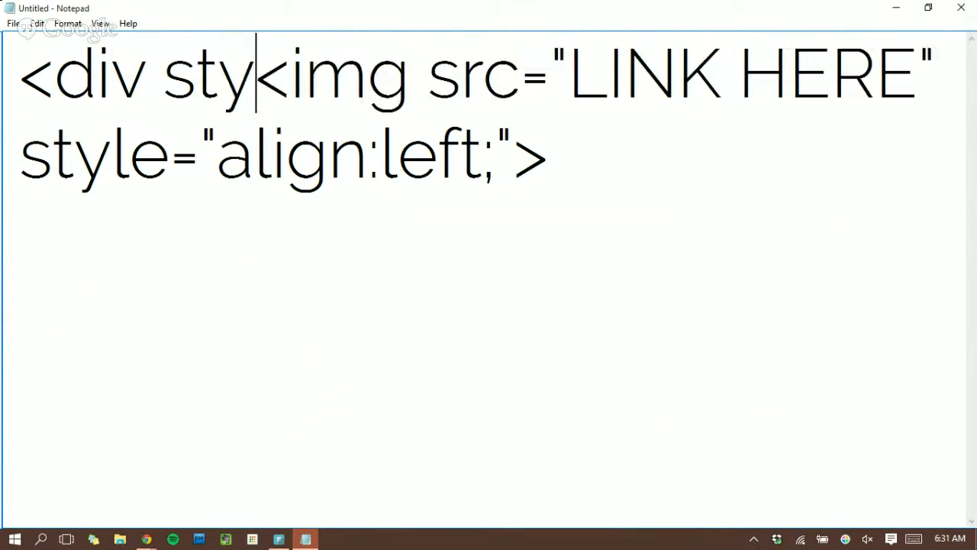
{"action": "type", "text": "le="}
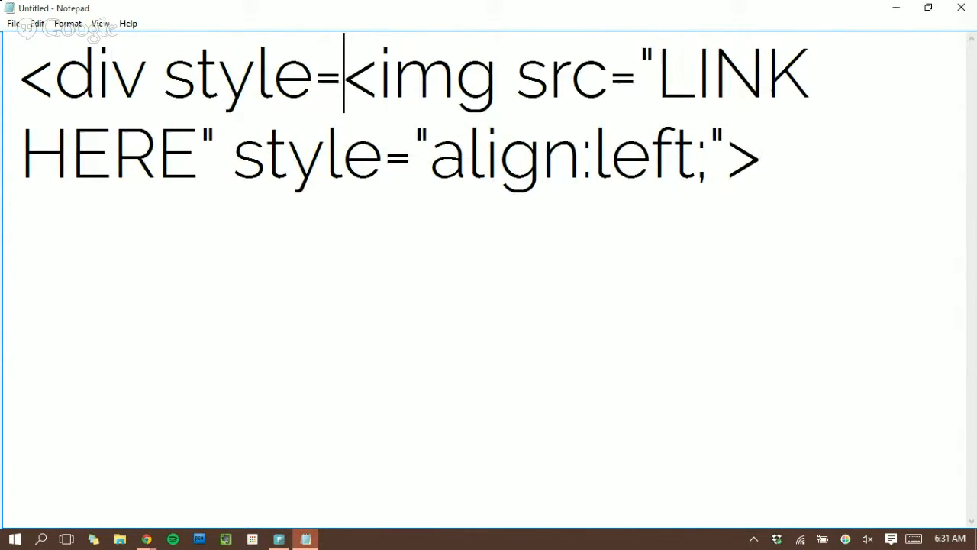
{"action": "key", "text": "Backspace"}
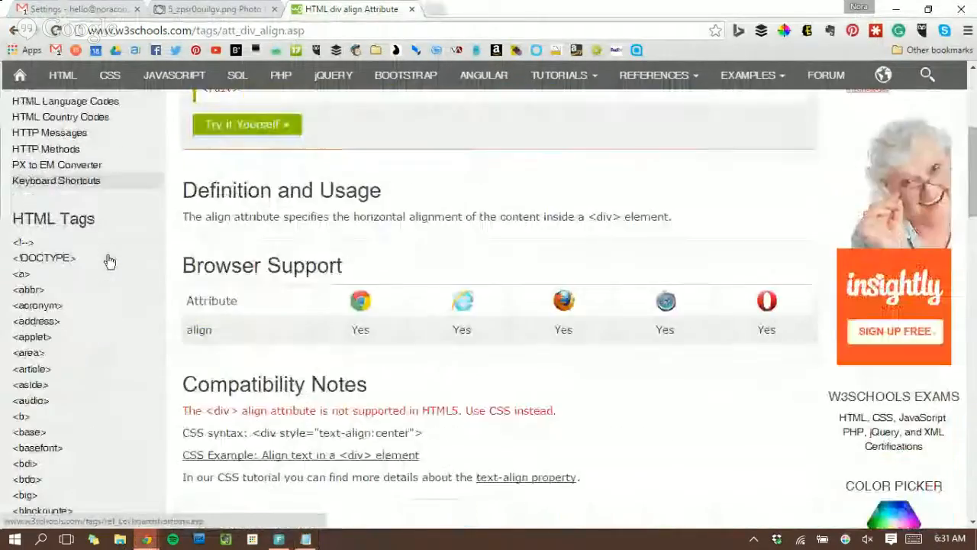
- Scroll w3schools to Compatibility Notes and Syntax and highlight the example code
{"action": "scroll", "scroll_direction": "down", "scroll_amount": 3}
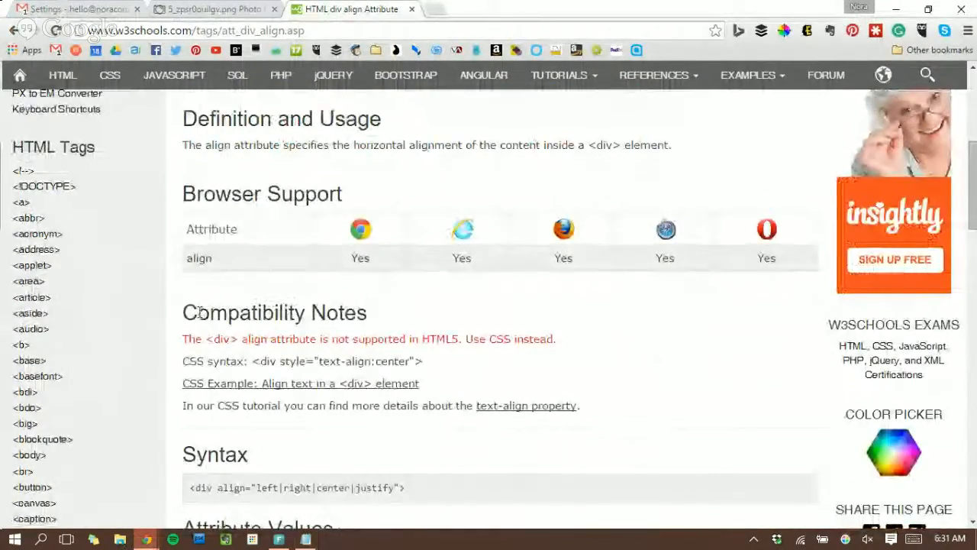
{"action": "left_click_drag", "start_coordinate": [264, 360], "coordinate": [423, 360]}
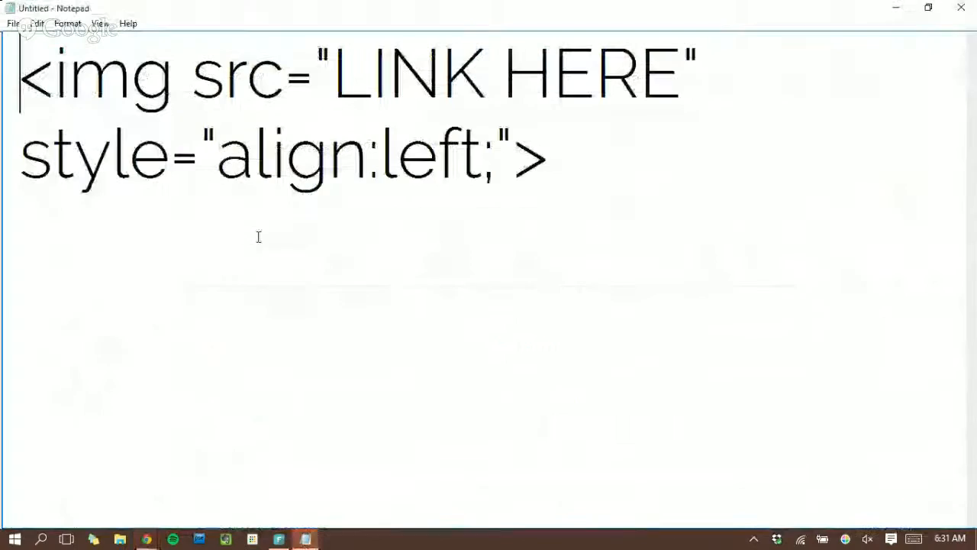
- Wrap the img tag in <div style="img-align:left"> … </div>, removing the image's own style
{"action": "type", "text": "<div style=\"text-align:center\">"}
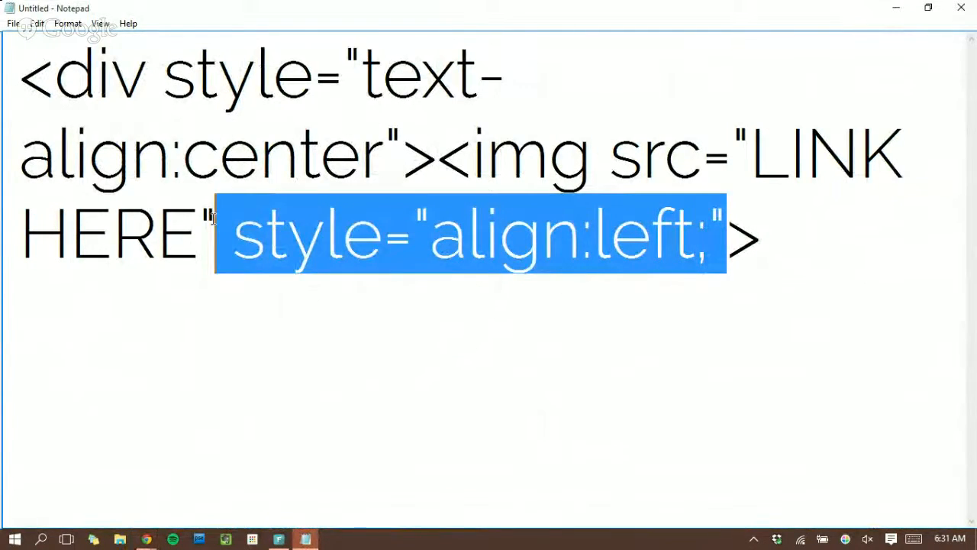
{"action": "key", "text": "Delete"}
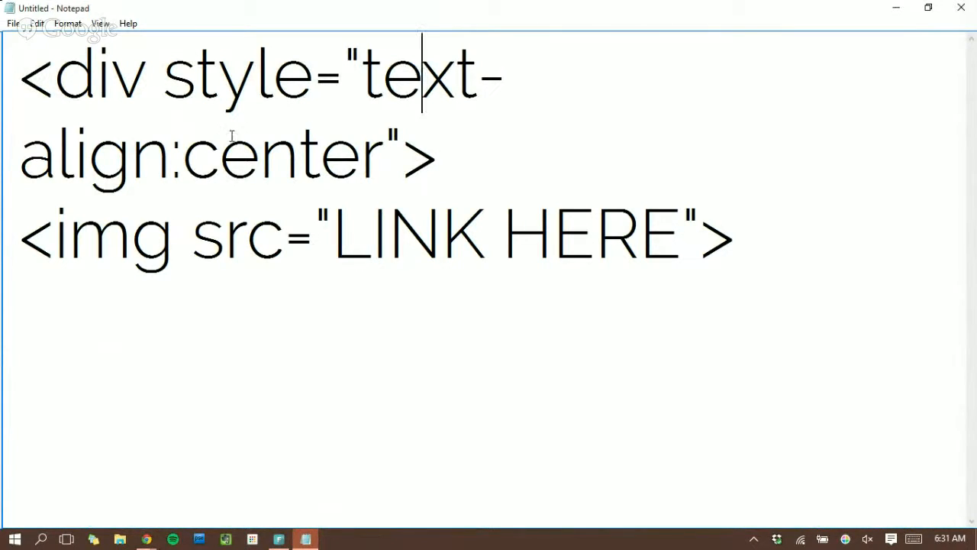
{"action": "double_click", "coordinate": [408, 75]}
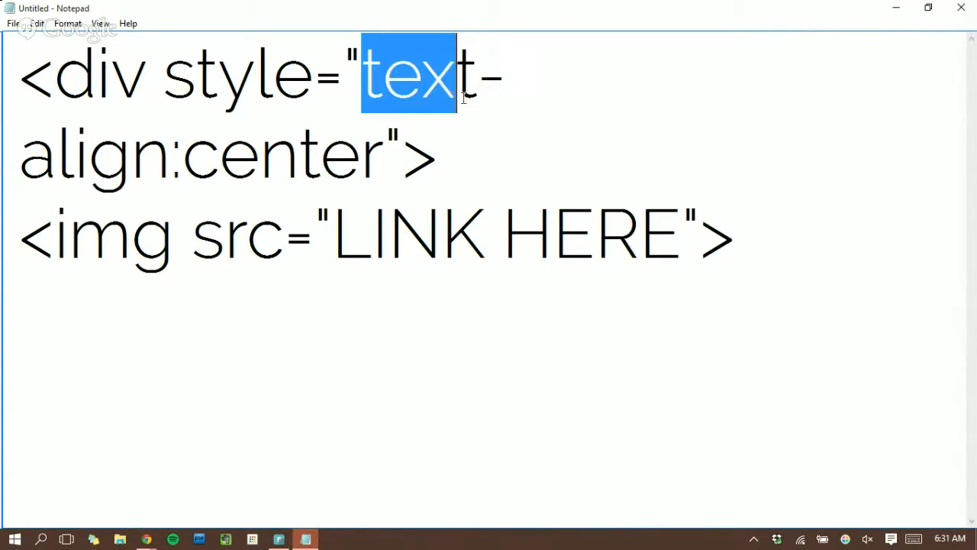
{"action": "type", "text": "img"}
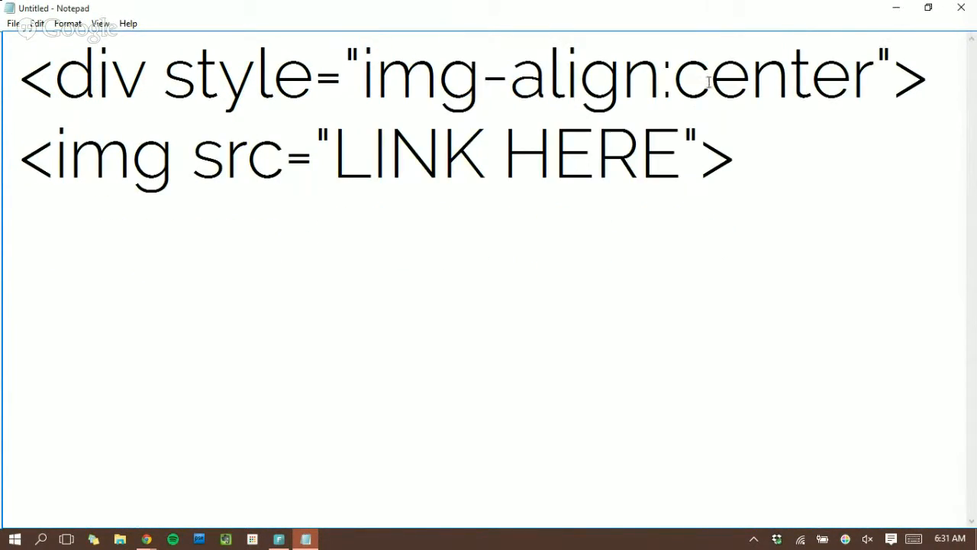
{"action": "double_click", "coordinate": [772, 75]}
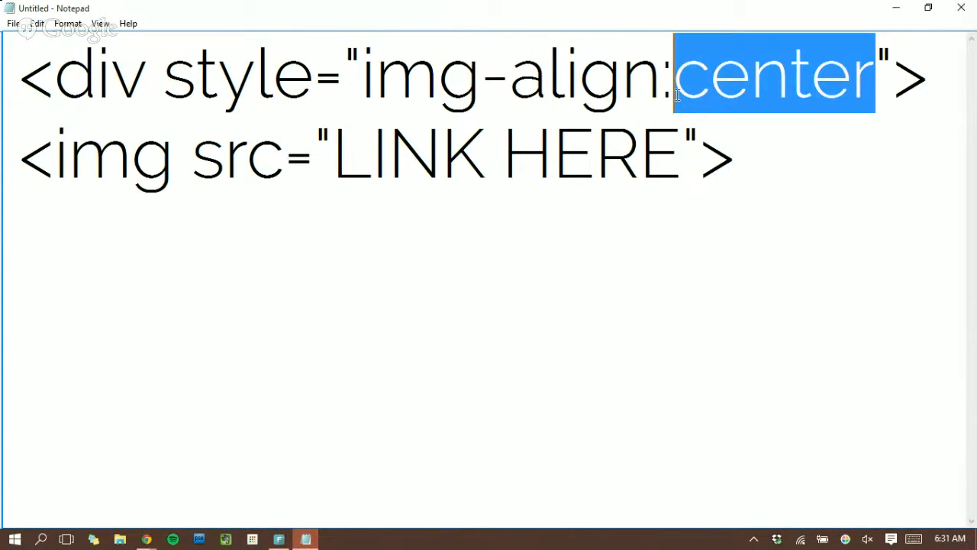
{"action": "type", "text": "lef"}
{"action": "left_click", "coordinate": [378, 154]}
{"action": "type", "text": "</"}
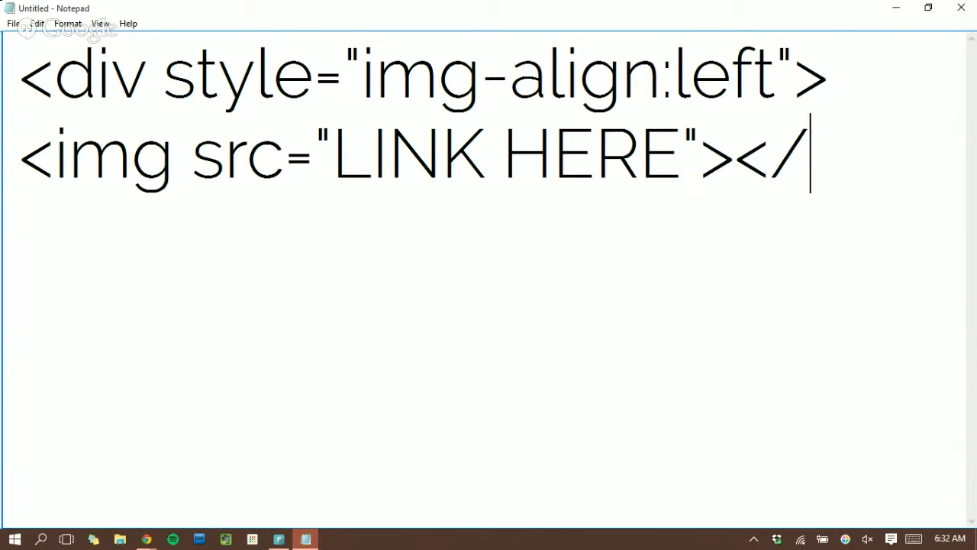
{"action": "type", "text": "div>"}
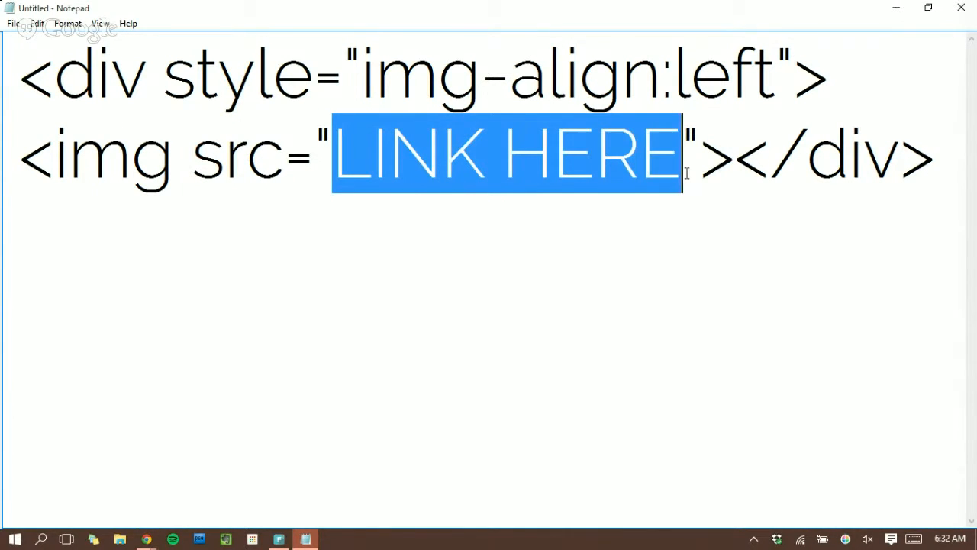
{"action": "left_click", "coordinate": [441, 153]}
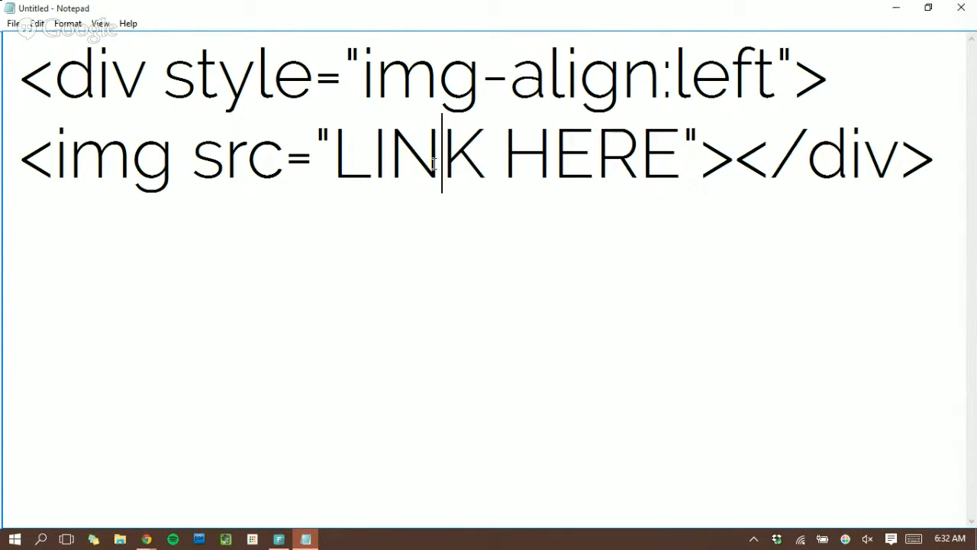
{"action": "mouse_move", "coordinate": [163, 374]}
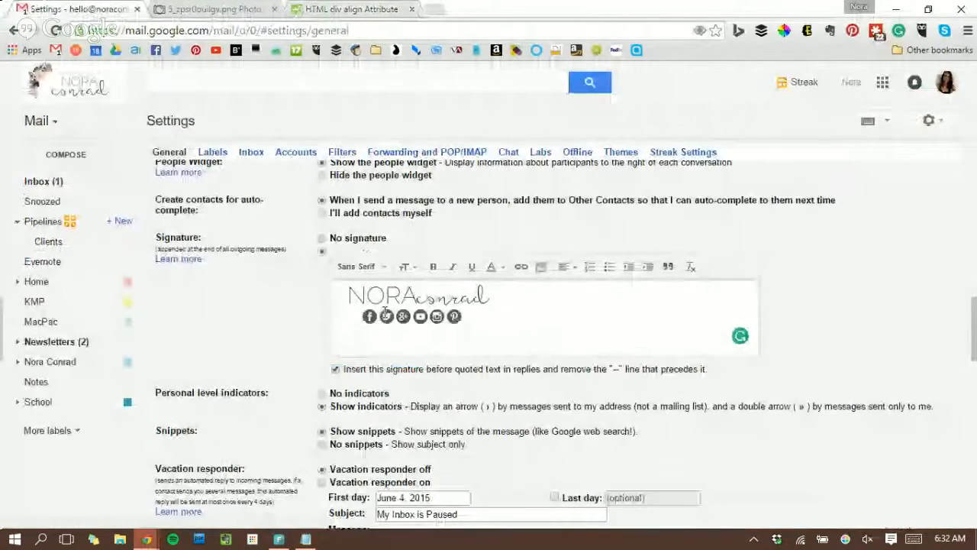
{"action": "left_click", "coordinate": [419, 298]}
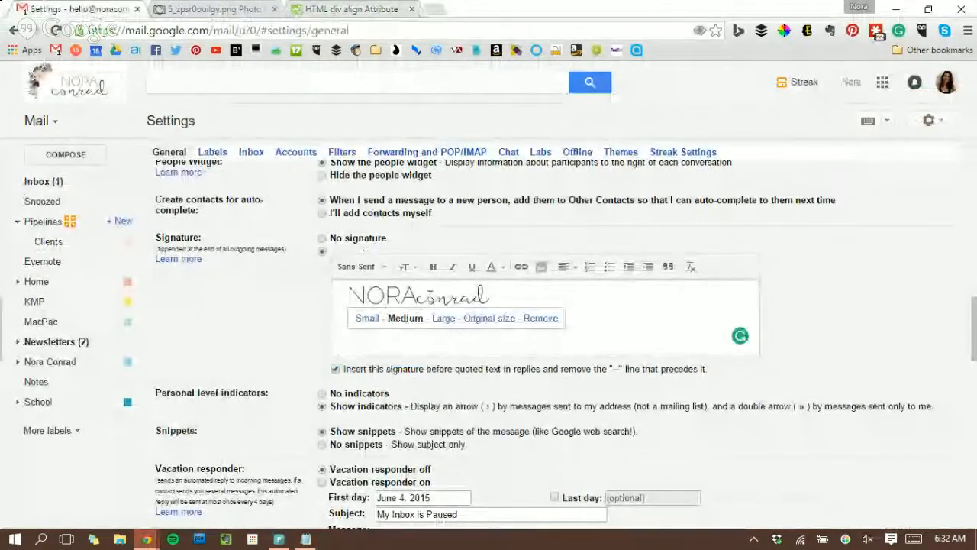
{"action": "left_click", "coordinate": [496, 296]}
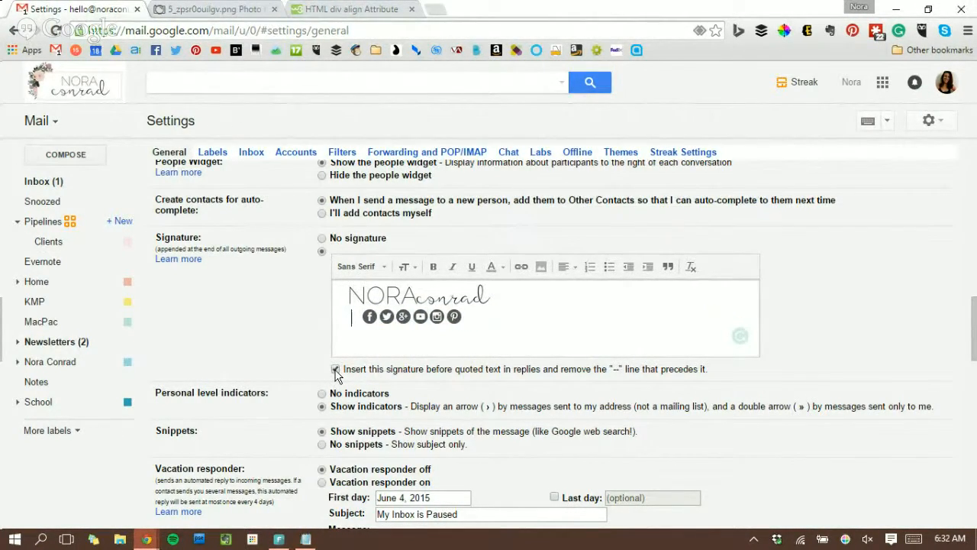
{"action": "left_click", "coordinate": [335, 369]}
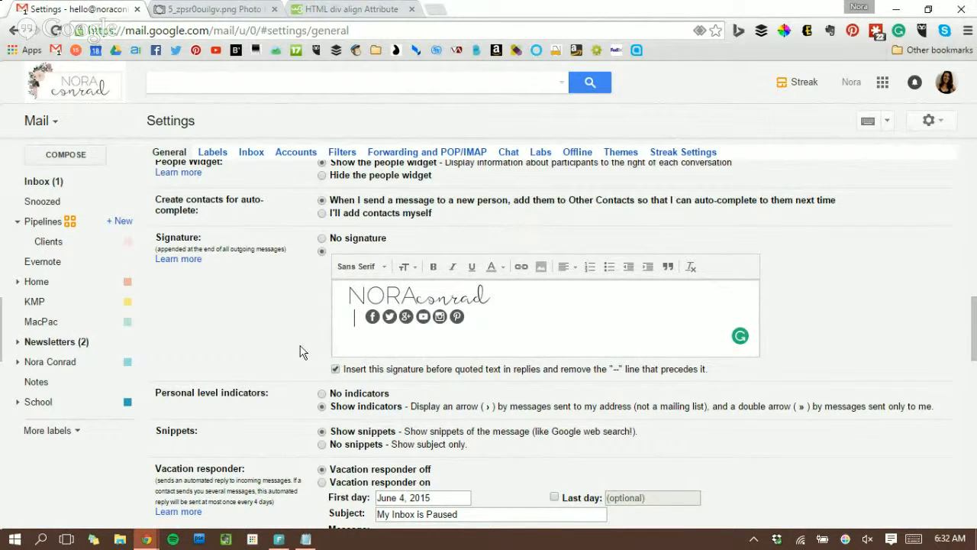